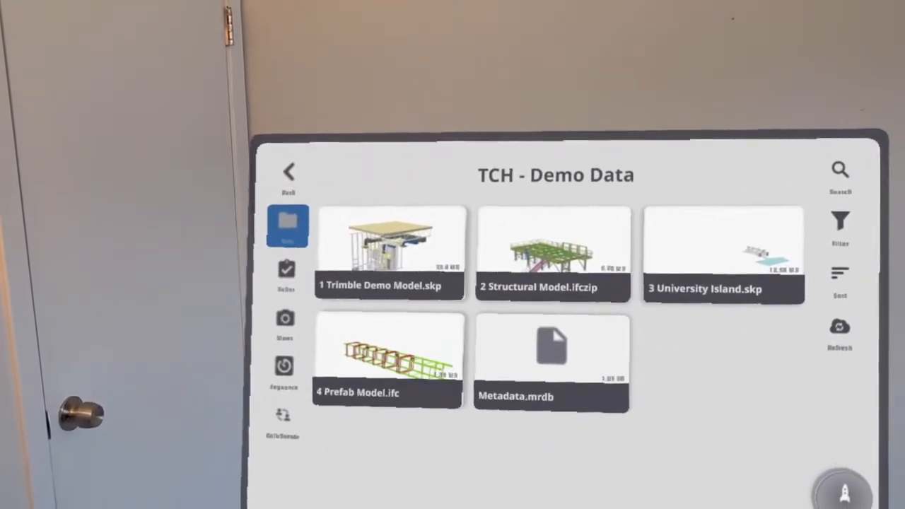
# Select the '1 Trimble Demo Model.skp' tile in the TCH - Demo Data folder.
pyautogui.click(389, 251)
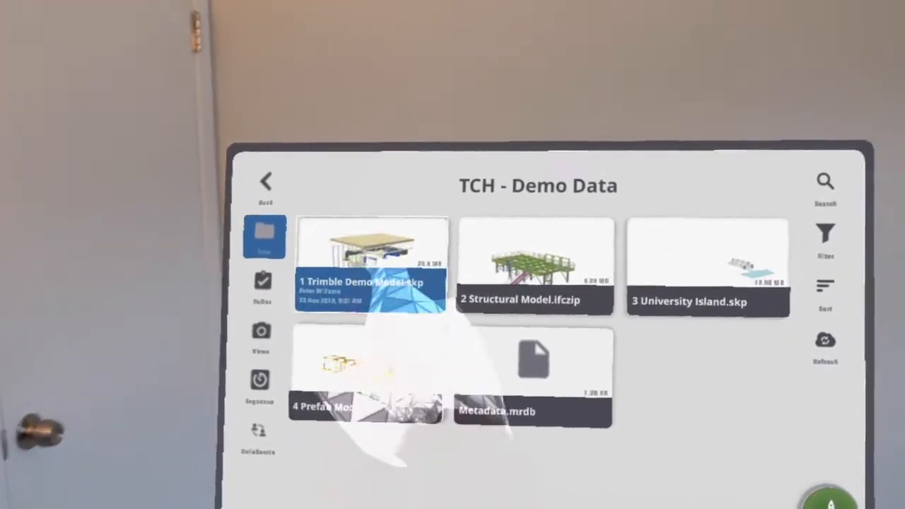
# Open the Trimble Demo Model and place it full-size in the room.
pyautogui.click(371, 269)
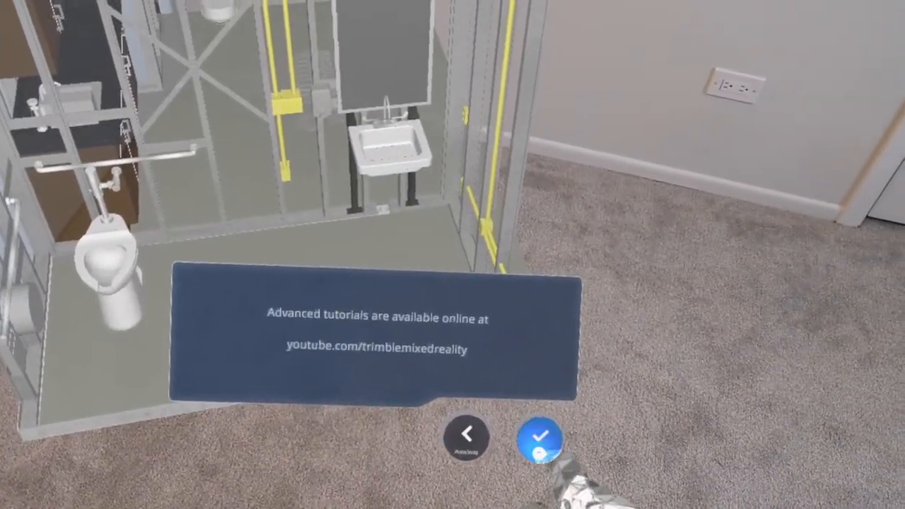
pyautogui.click(541, 438)
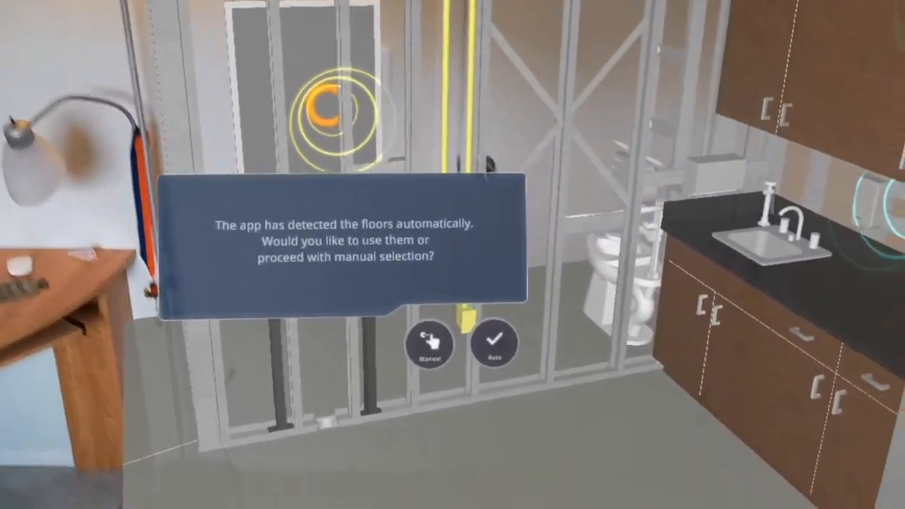
# Choose Auto to align the model using the detected floors.
pyautogui.click(494, 336)
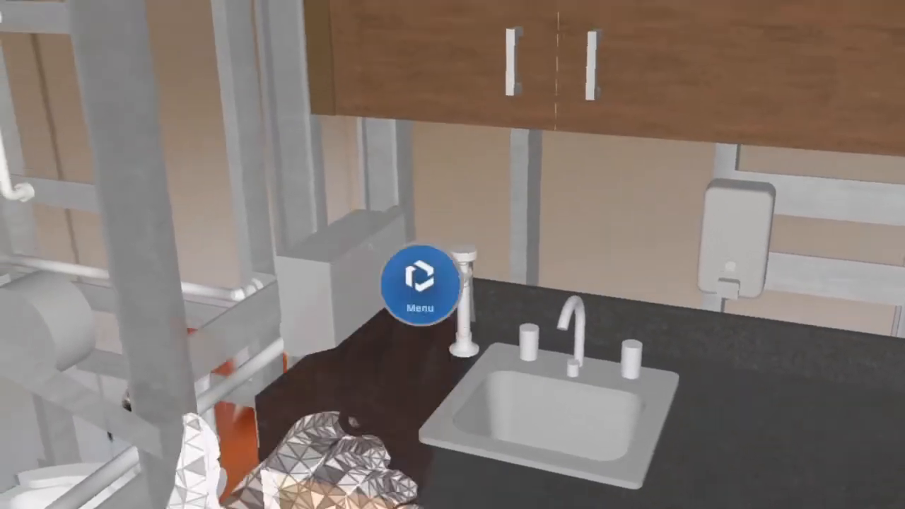
# Open the hand menu listing Navigate, Align, Tools, Measure and other options.
pyautogui.click(417, 283)
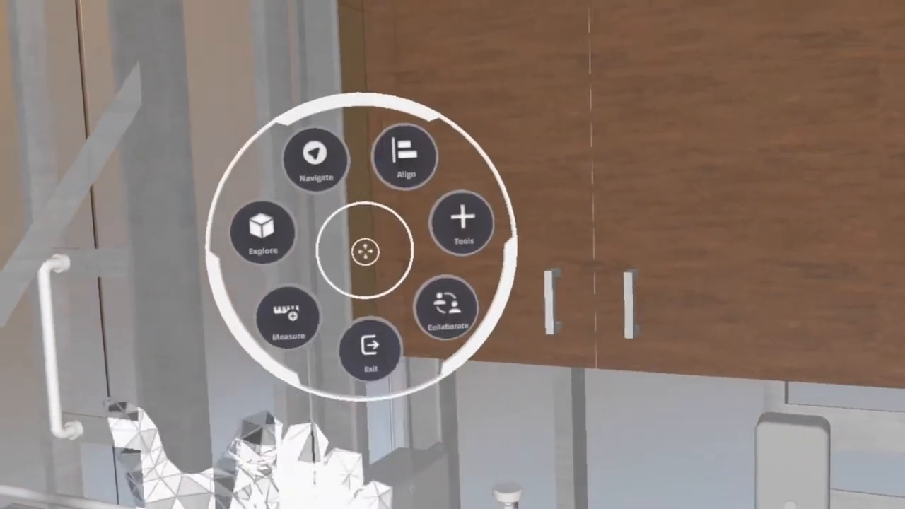